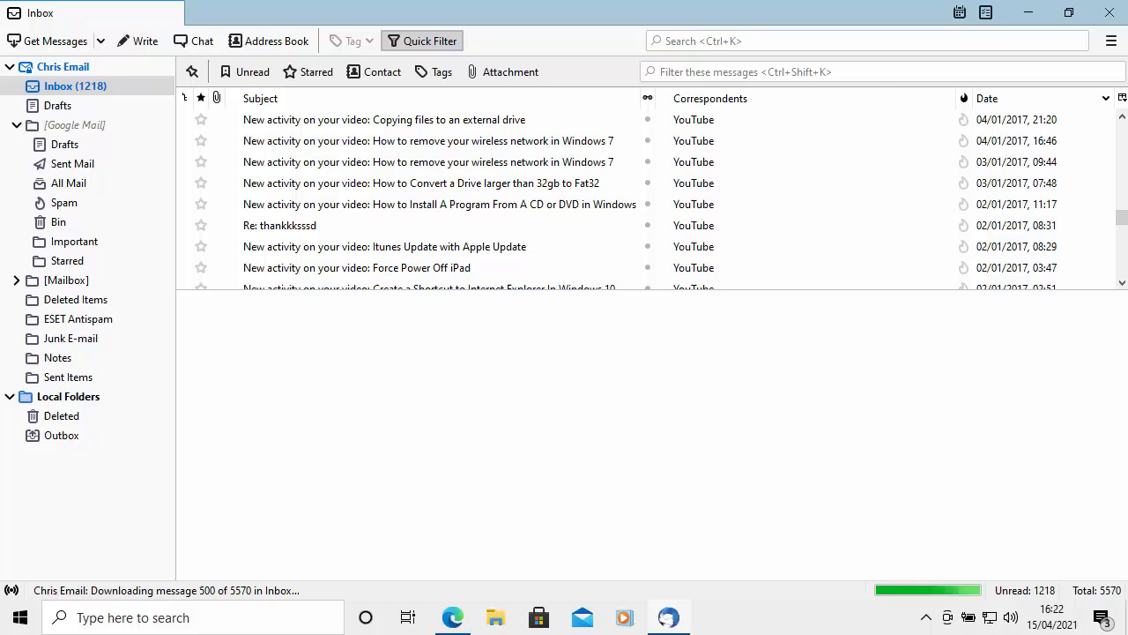
{"action": "mouse_move", "coordinate": [582, 42]}
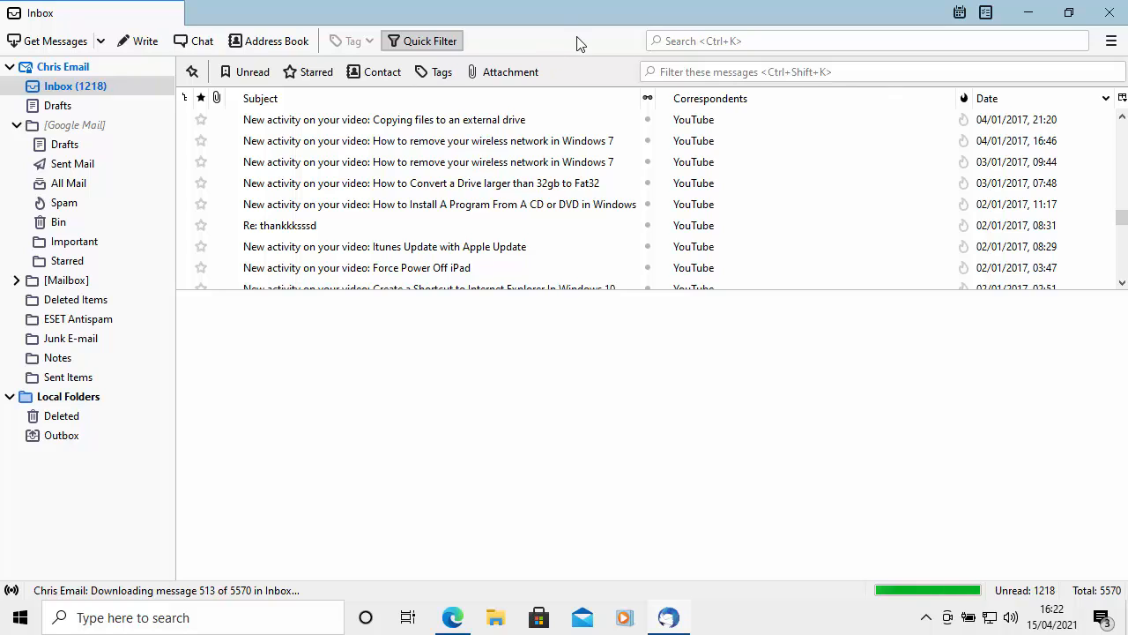
{"action": "mouse_move", "coordinate": [525, 45]}
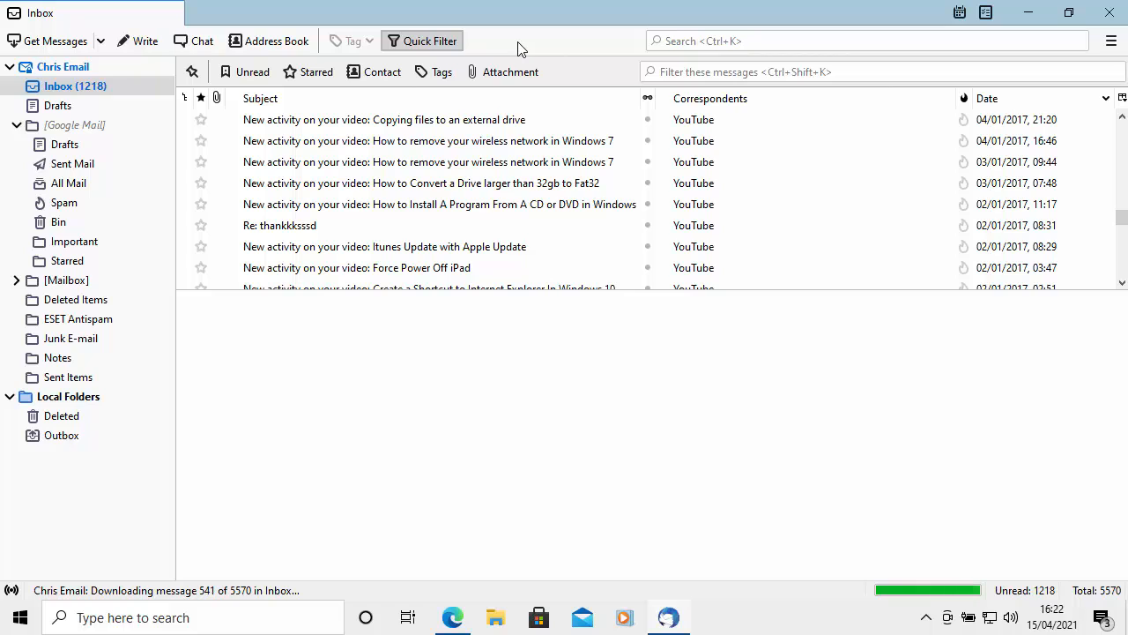
Bring up the Customise Toolbar window from the main mail toolbar's context menu.
{"action": "right_click", "coordinate": [520, 44]}
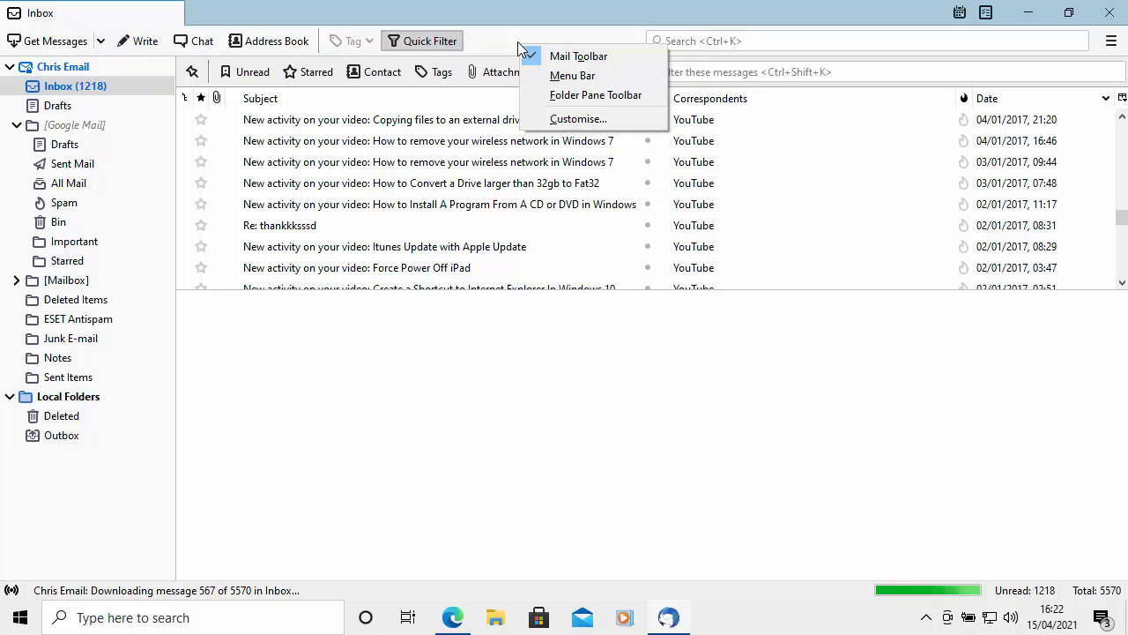
{"action": "mouse_move", "coordinate": [532, 60]}
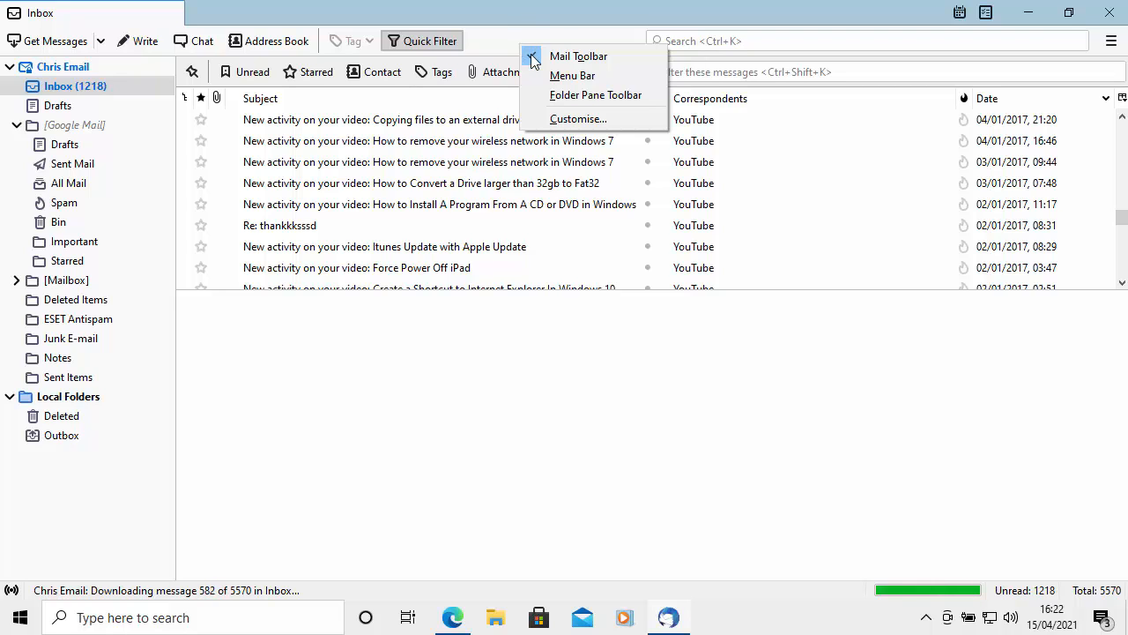
{"action": "mouse_move", "coordinate": [603, 120]}
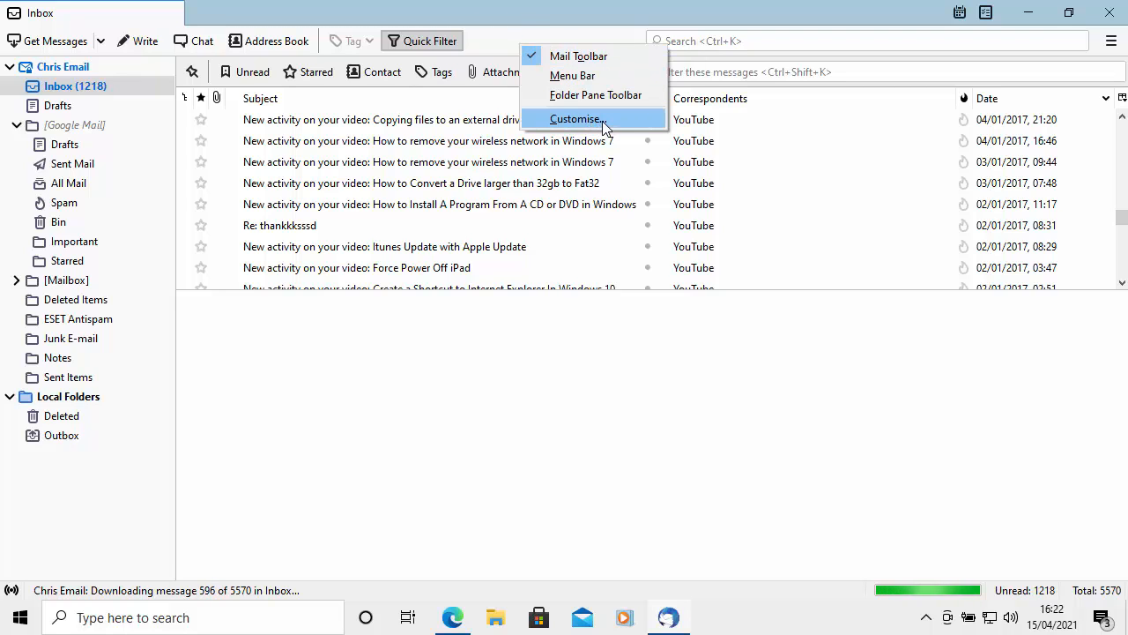
{"action": "left_click", "coordinate": [575, 120]}
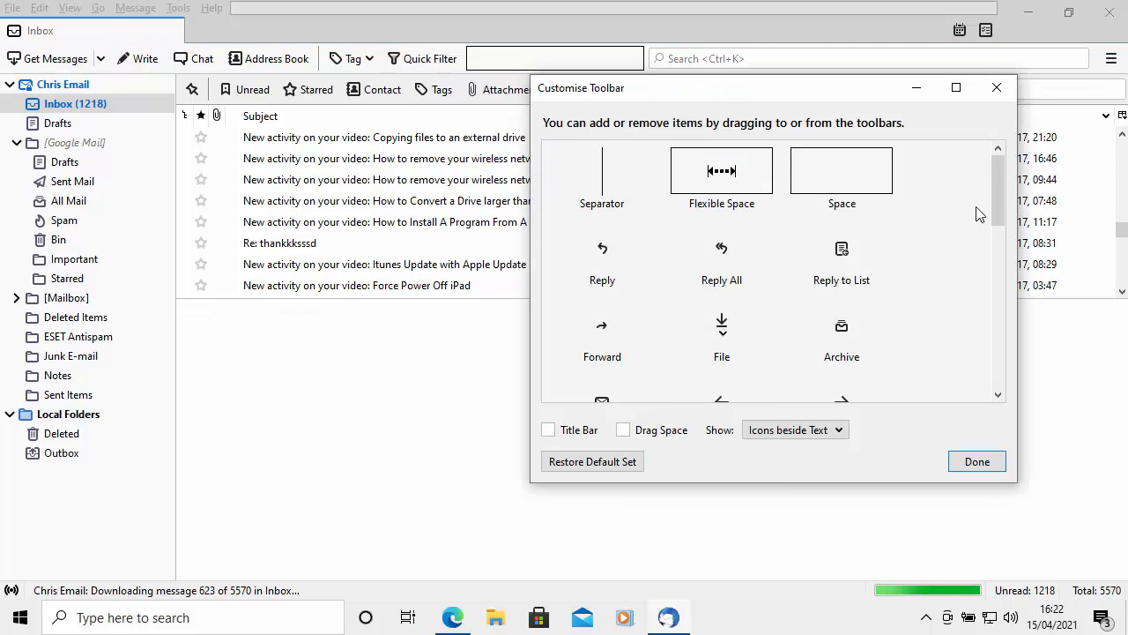
Scroll the customisation items to reveal Print alongside Delete, Mark and Folder Location.
{"action": "scroll", "scroll_direction": "down", "scroll_amount": 3}
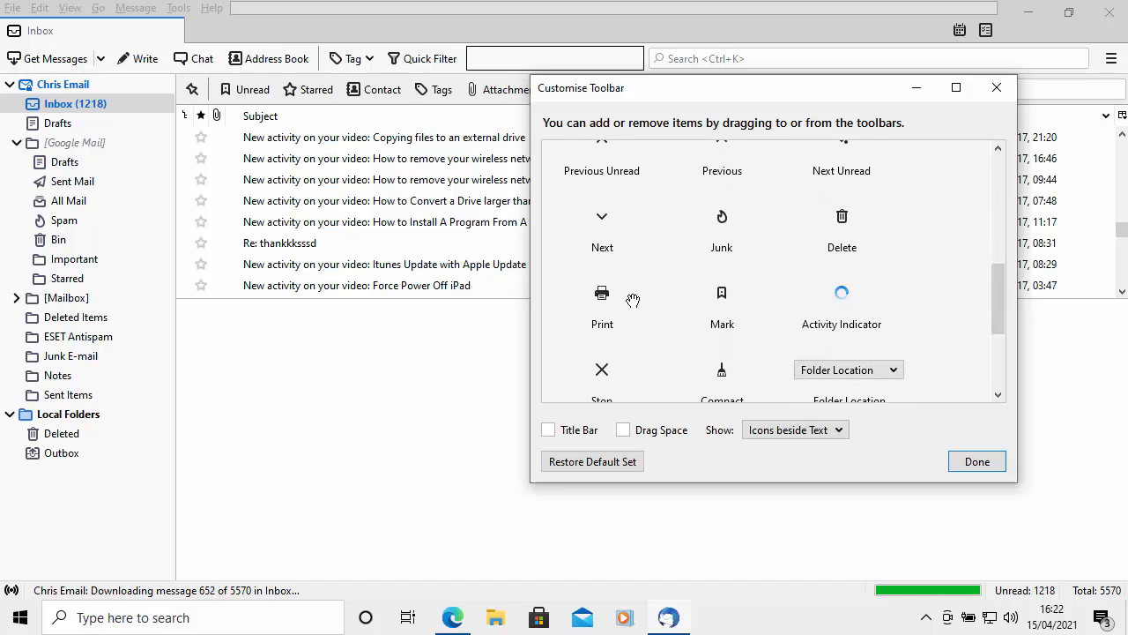
{"action": "mouse_move", "coordinate": [608, 303]}
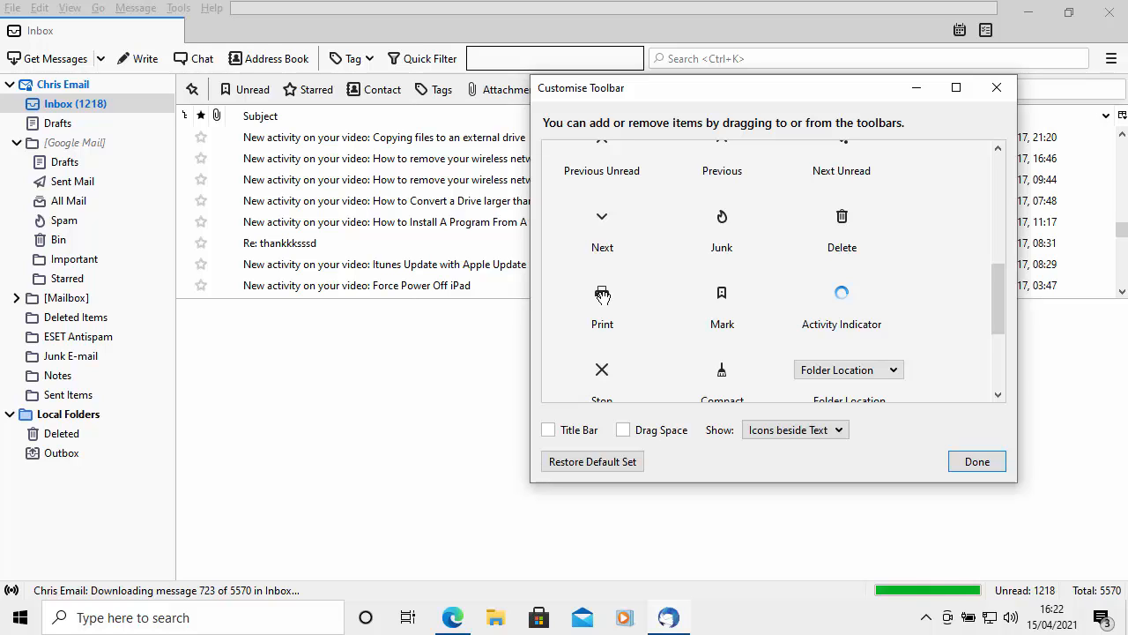
{"action": "mouse_move", "coordinate": [585, 257]}
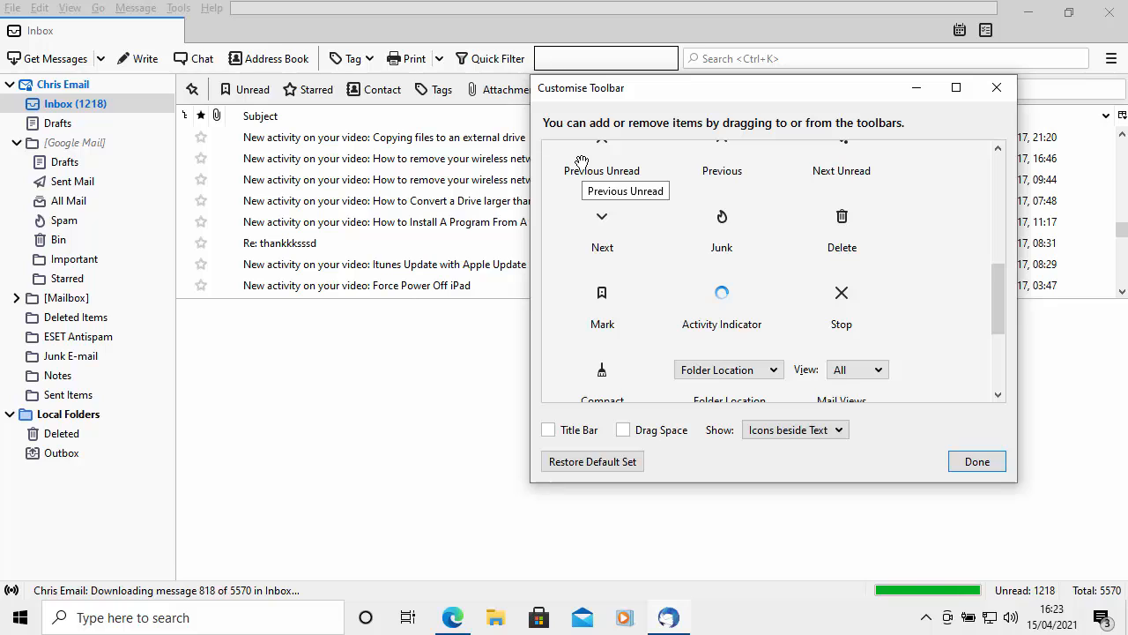
{"action": "mouse_move", "coordinate": [966, 247]}
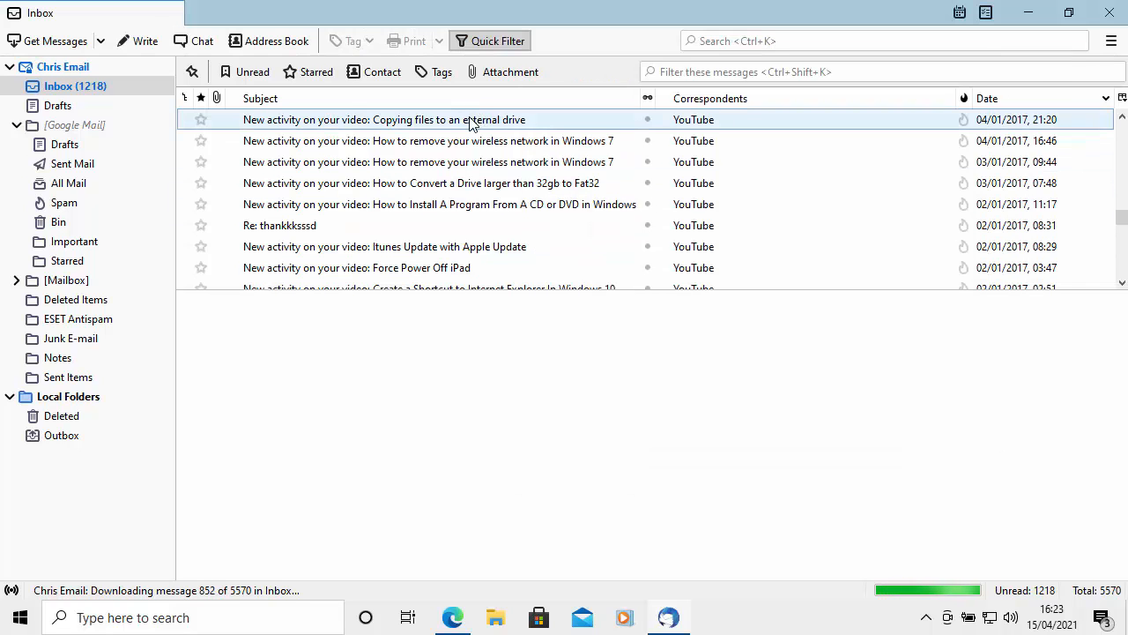
{"action": "mouse_move", "coordinate": [409, 127]}
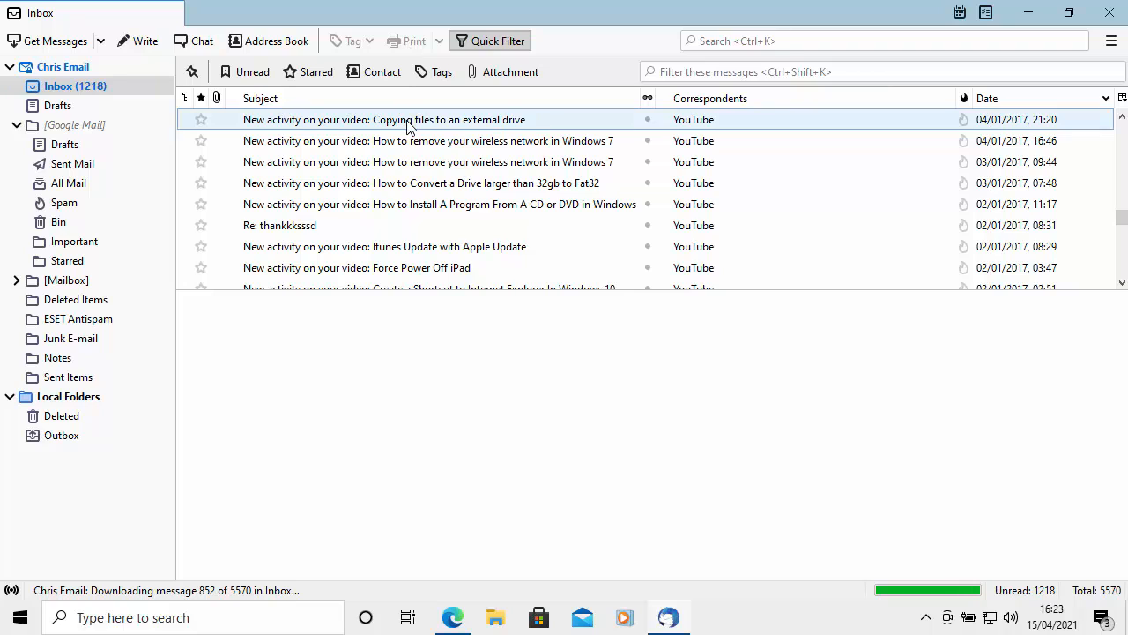
Show the Apple Store gifts message in its own separate window.
{"action": "left_click", "coordinate": [338, 120]}
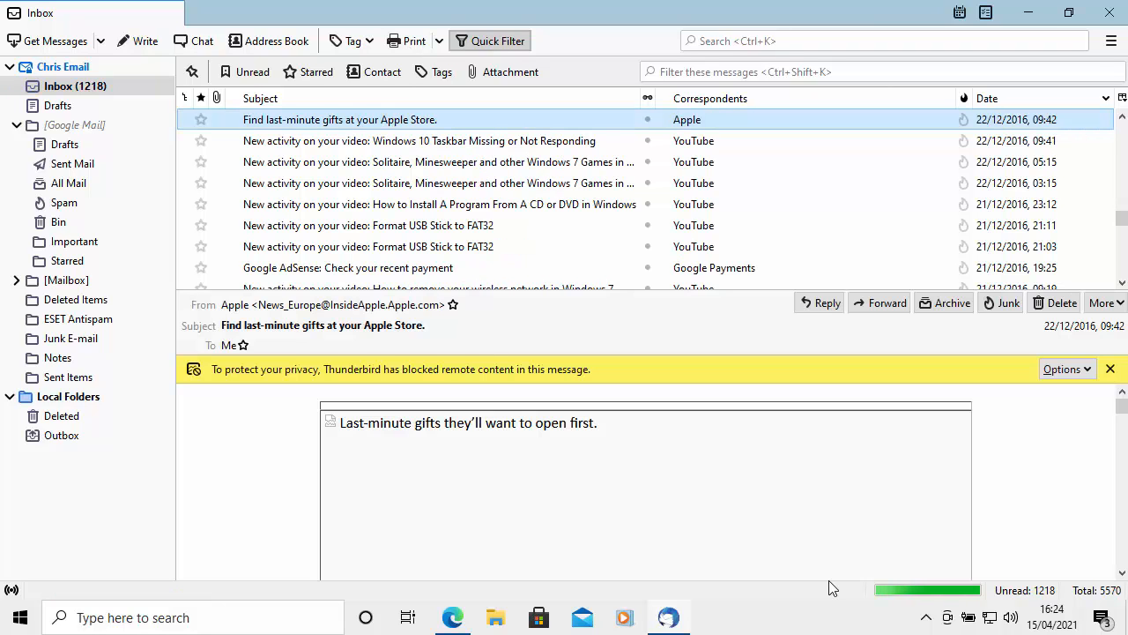
{"action": "mouse_move", "coordinate": [612, 380]}
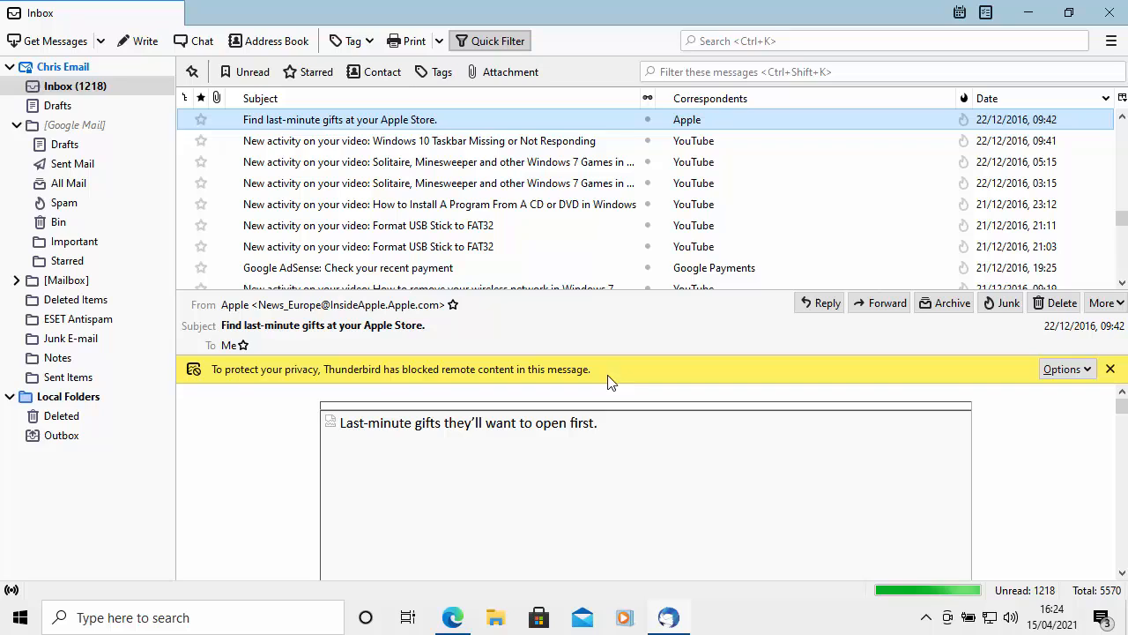
{"action": "double_click", "coordinate": [338, 120]}
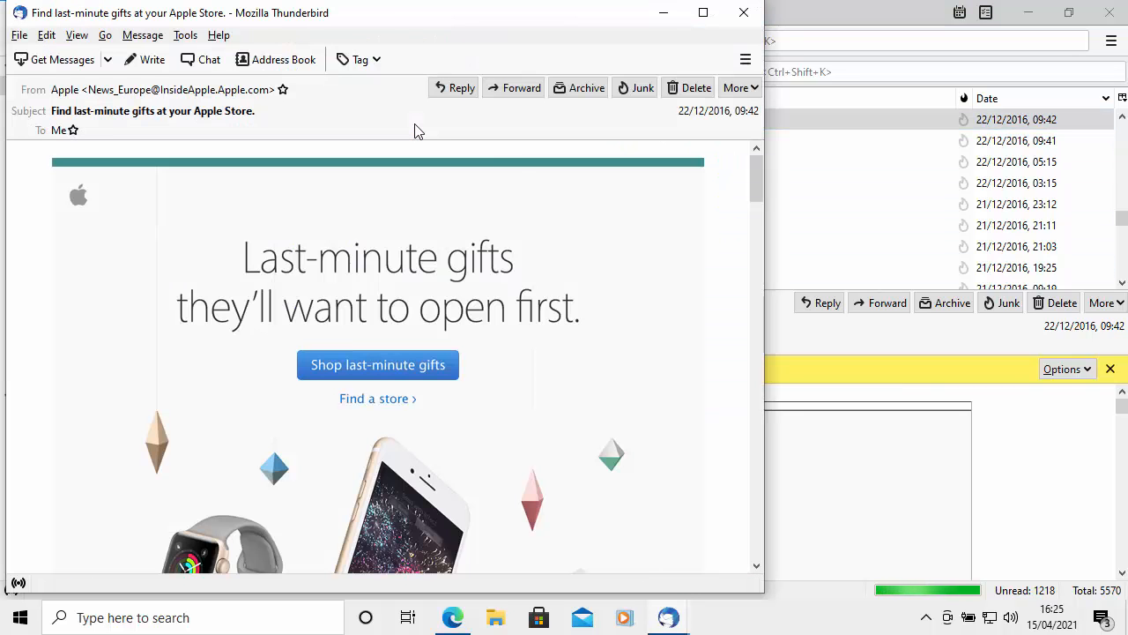
{"action": "mouse_move", "coordinate": [580, 113]}
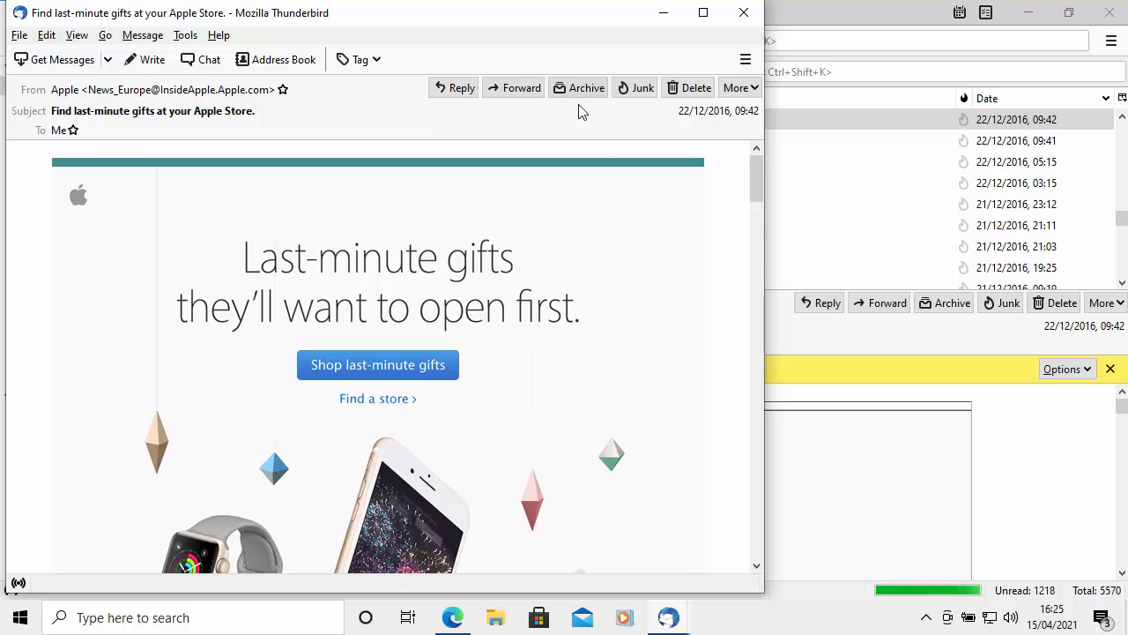
{"action": "mouse_move", "coordinate": [415, 91]}
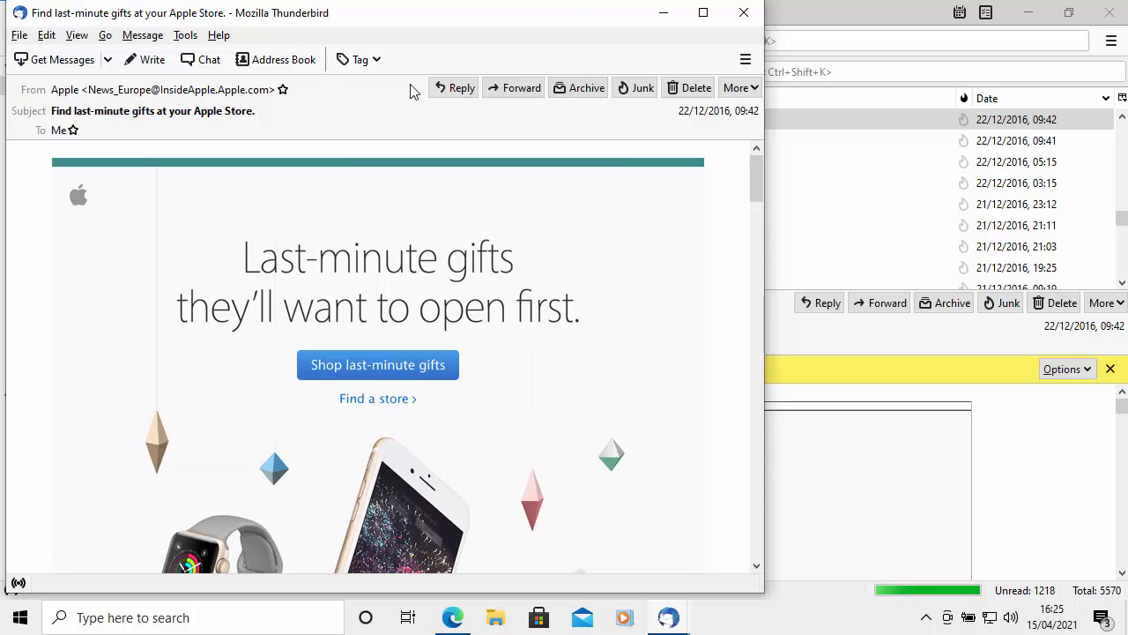
{"action": "mouse_move", "coordinate": [423, 58]}
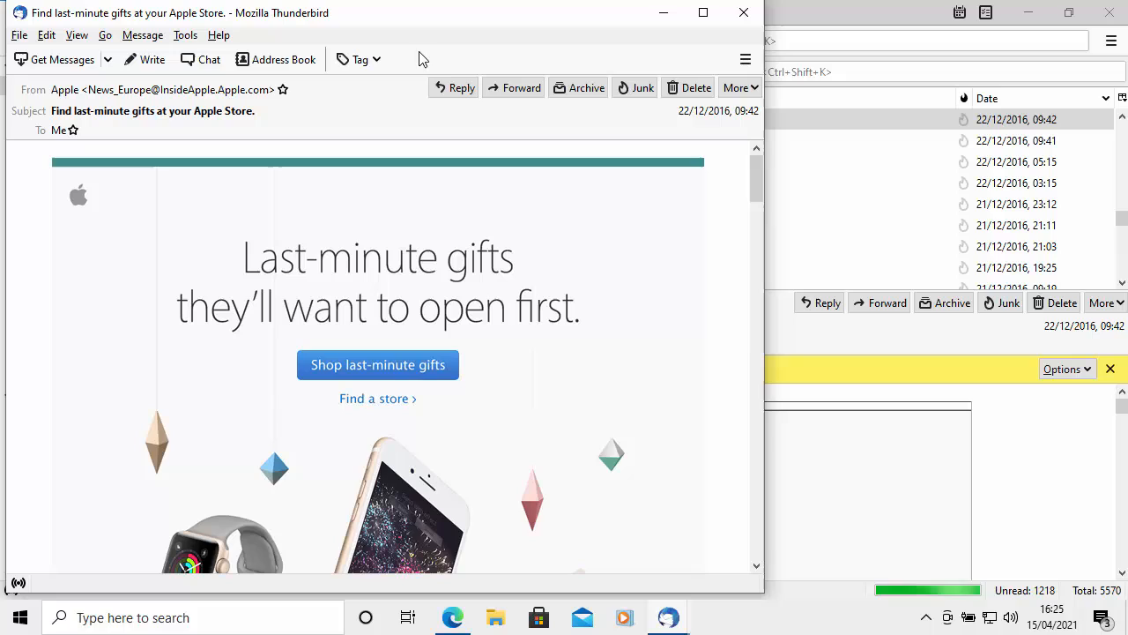
{"action": "mouse_move", "coordinate": [431, 67]}
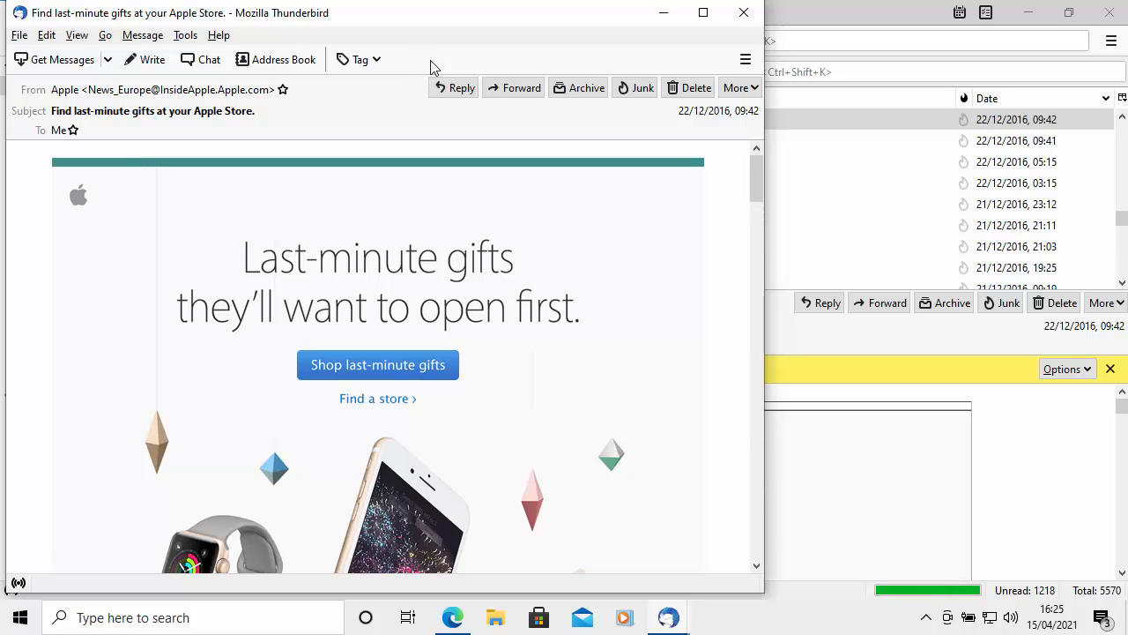
{"action": "mouse_move", "coordinate": [426, 64]}
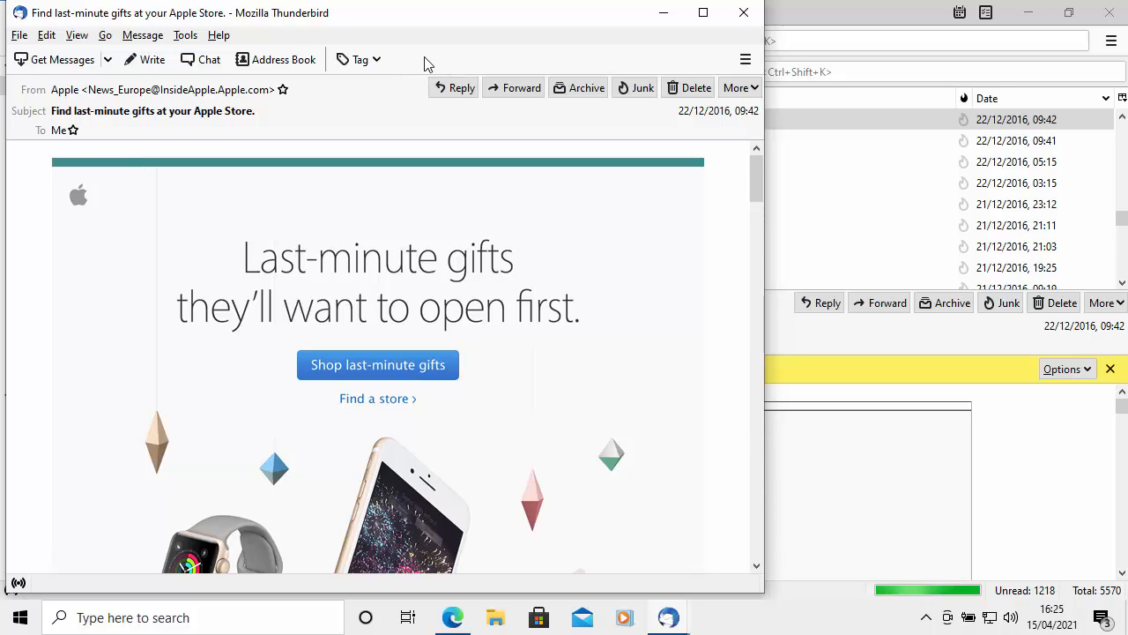
Customise the message window toolbar, place Print on it and confirm with Done.
{"action": "right_click", "coordinate": [427, 63]}
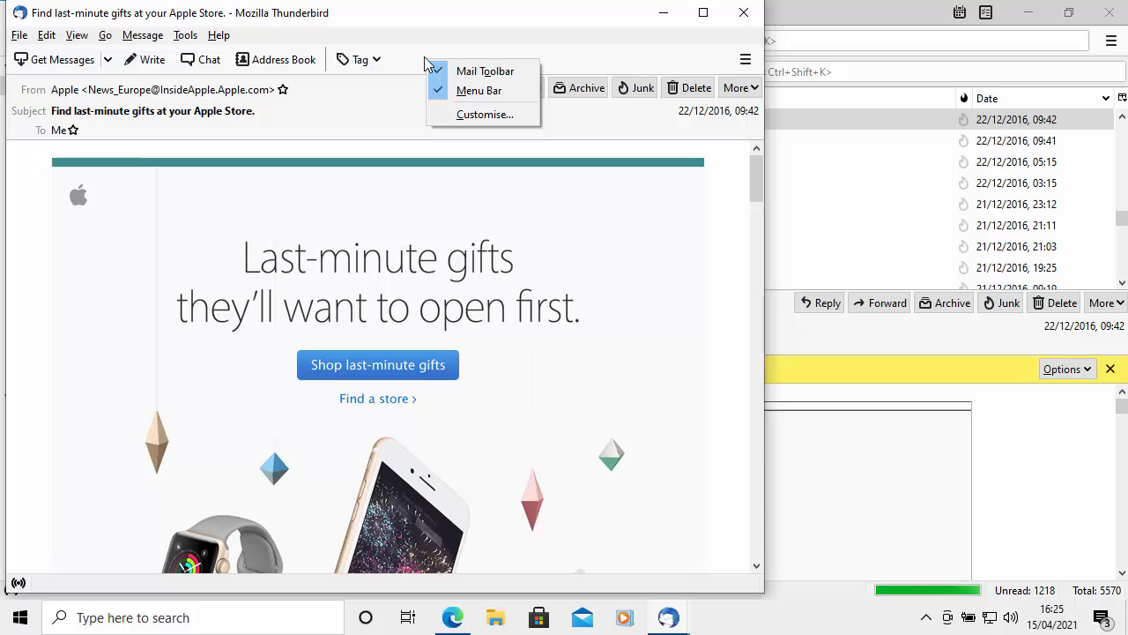
{"action": "mouse_move", "coordinate": [483, 115]}
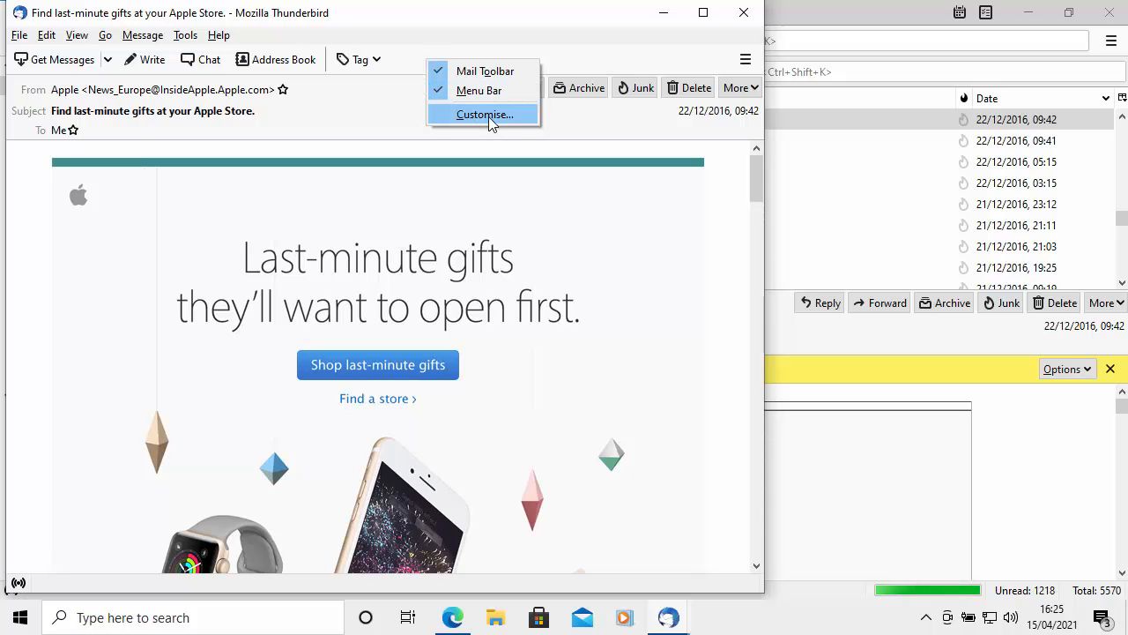
{"action": "left_click", "coordinate": [483, 114]}
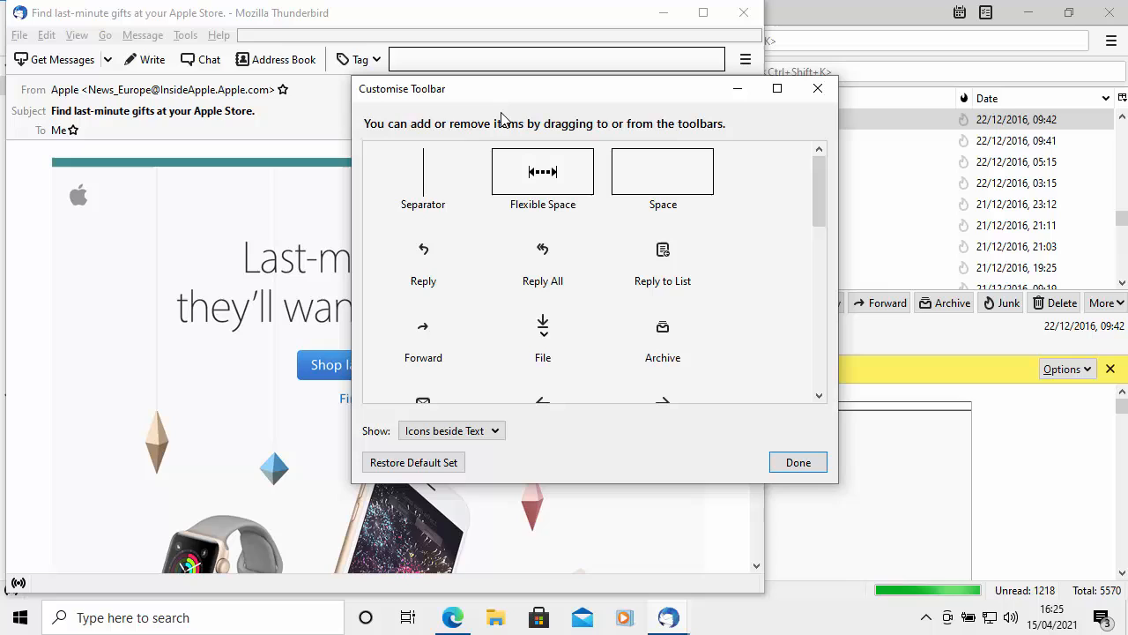
{"action": "scroll", "scroll_direction": "down", "scroll_amount": 3}
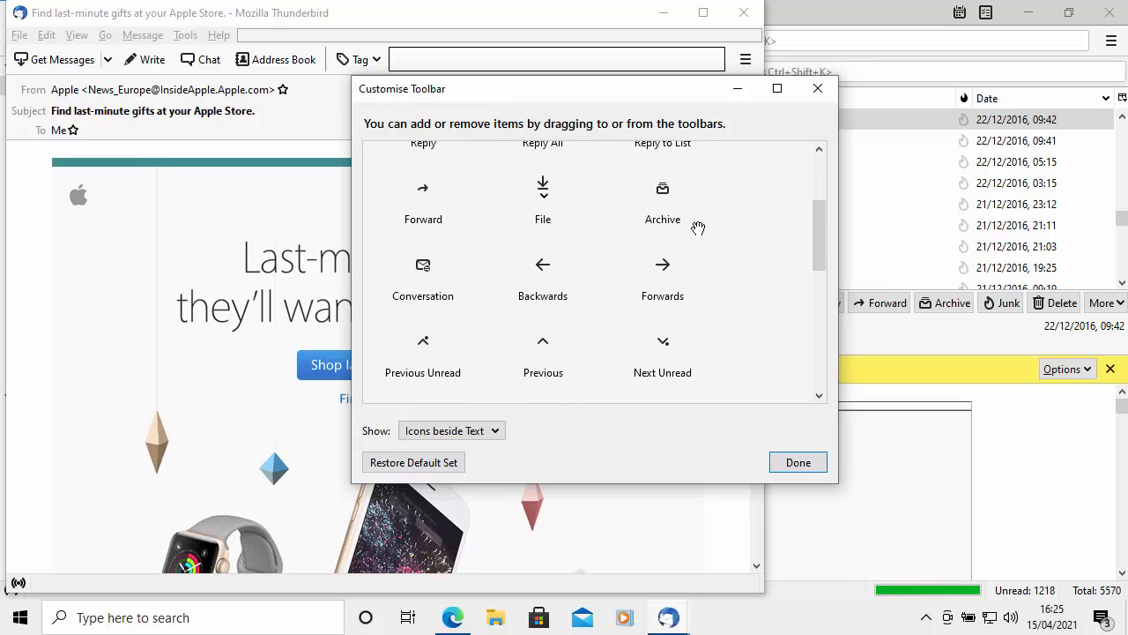
{"action": "scroll", "scroll_direction": "down", "scroll_amount": 3}
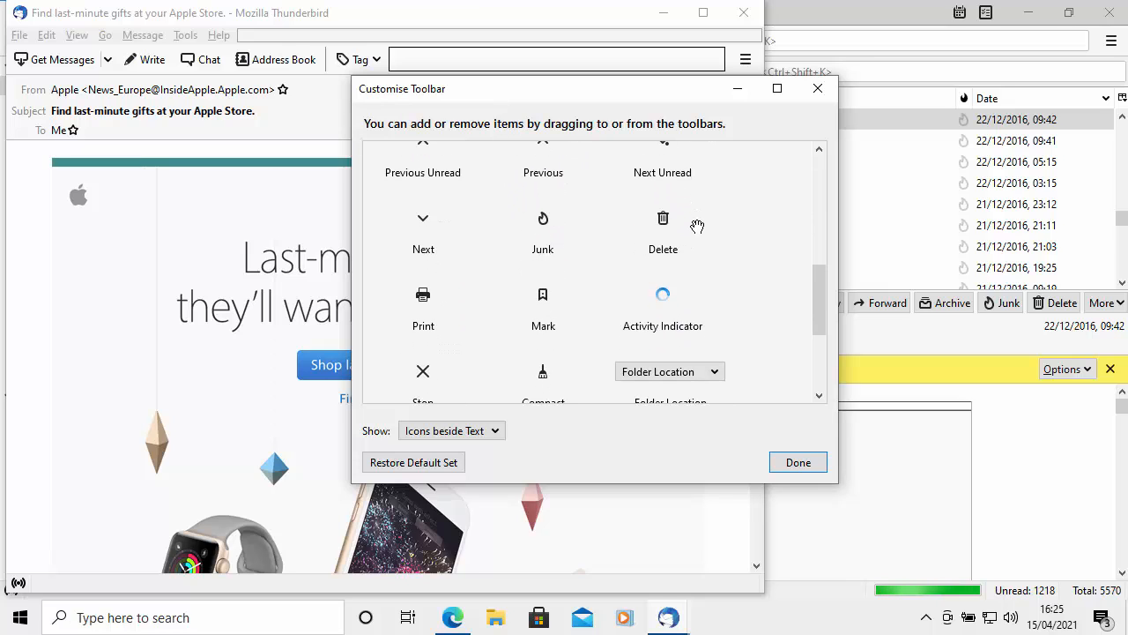
{"action": "mouse_move", "coordinate": [441, 307]}
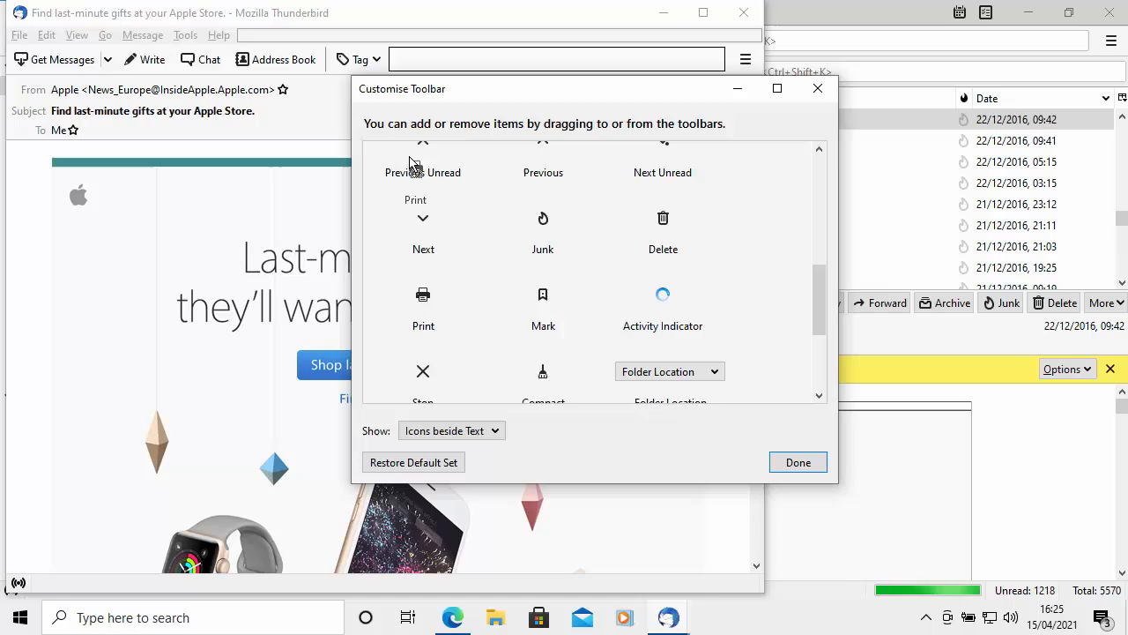
{"action": "scroll", "scroll_direction": "up", "scroll_amount": 3}
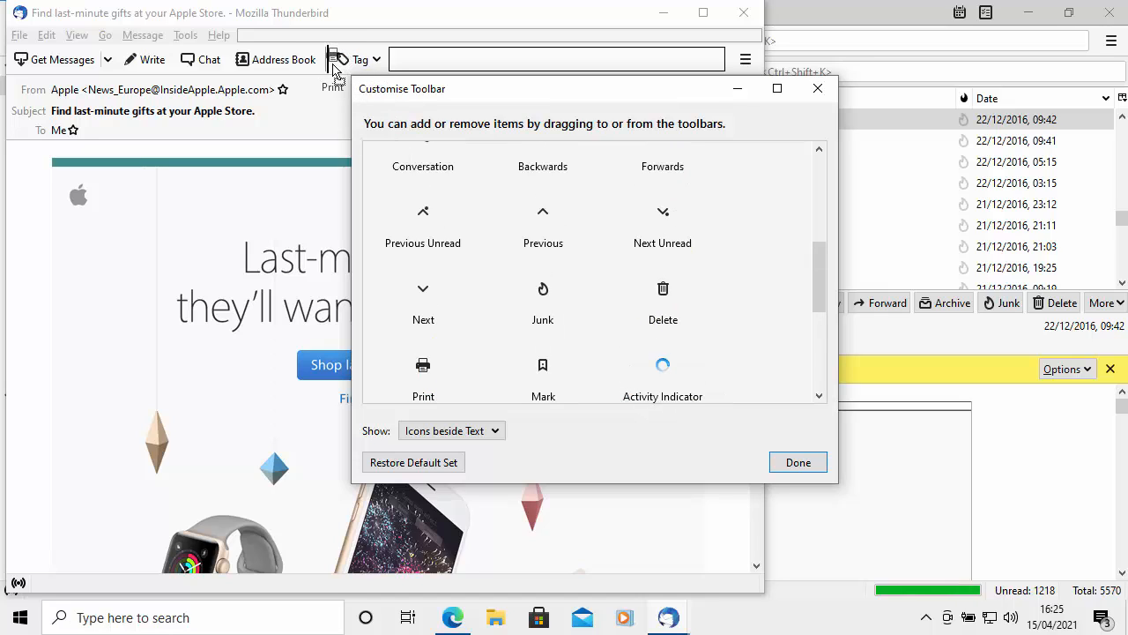
{"action": "mouse_move", "coordinate": [328, 60]}
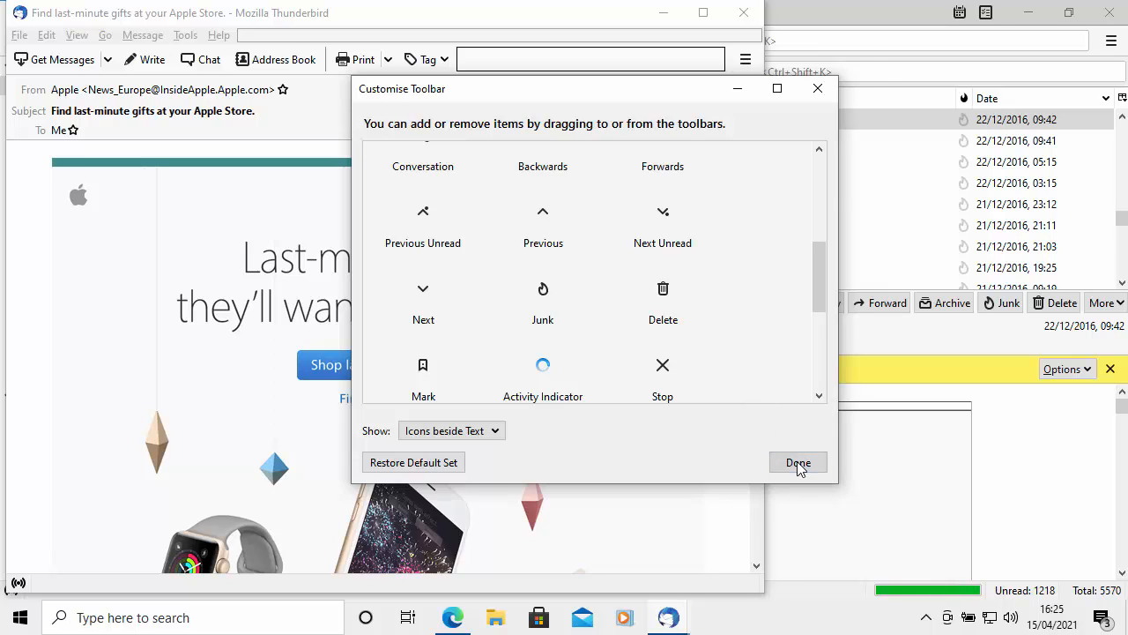
{"action": "left_click", "coordinate": [797, 461]}
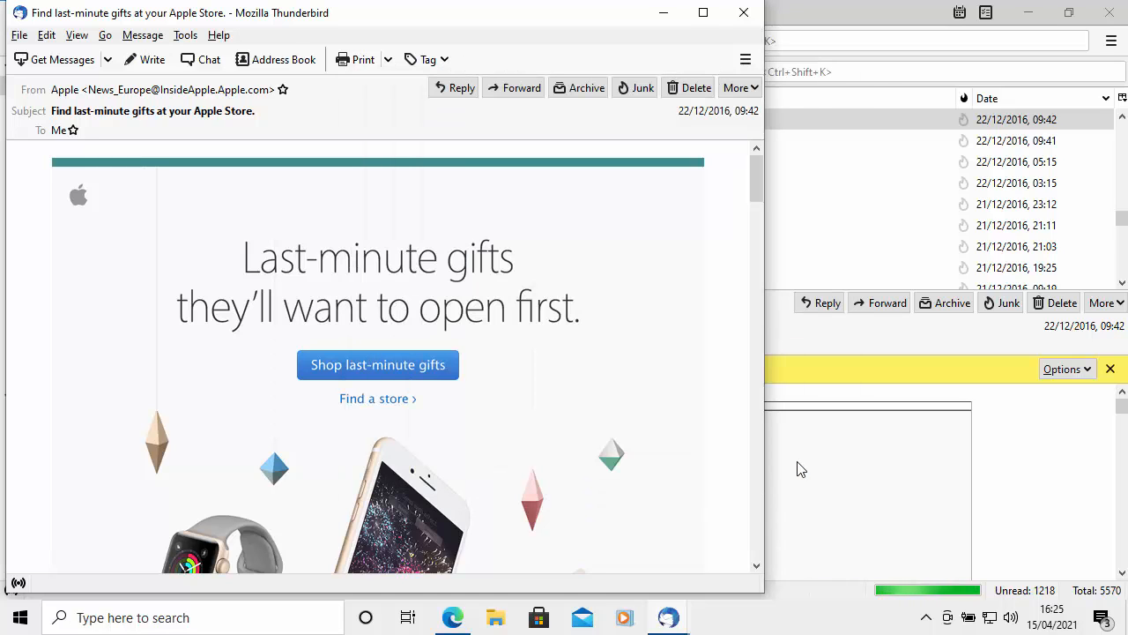